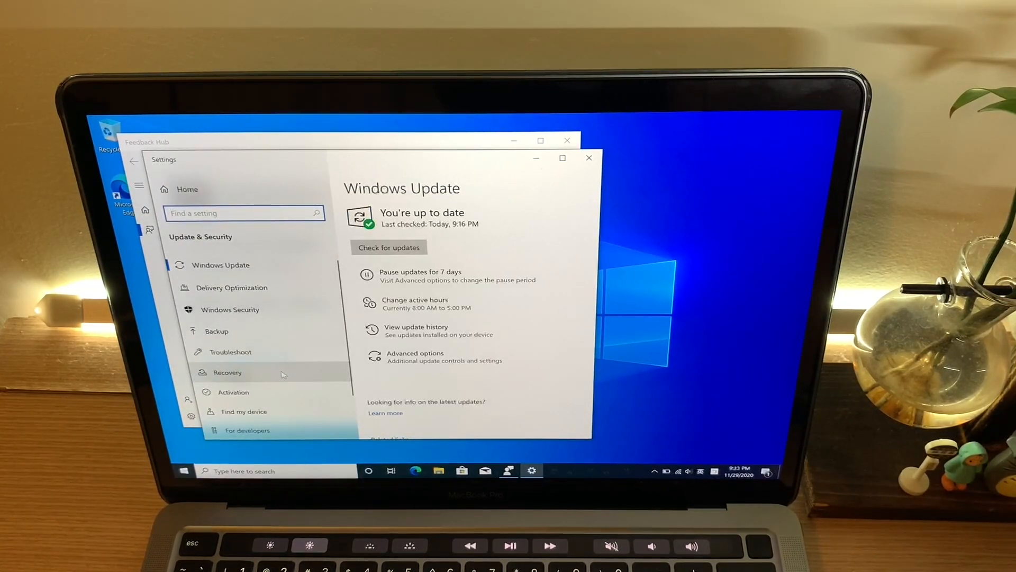
Go to the Activation page, showing Windows 10 Pro not activated with a server error
scroll(down, 3)
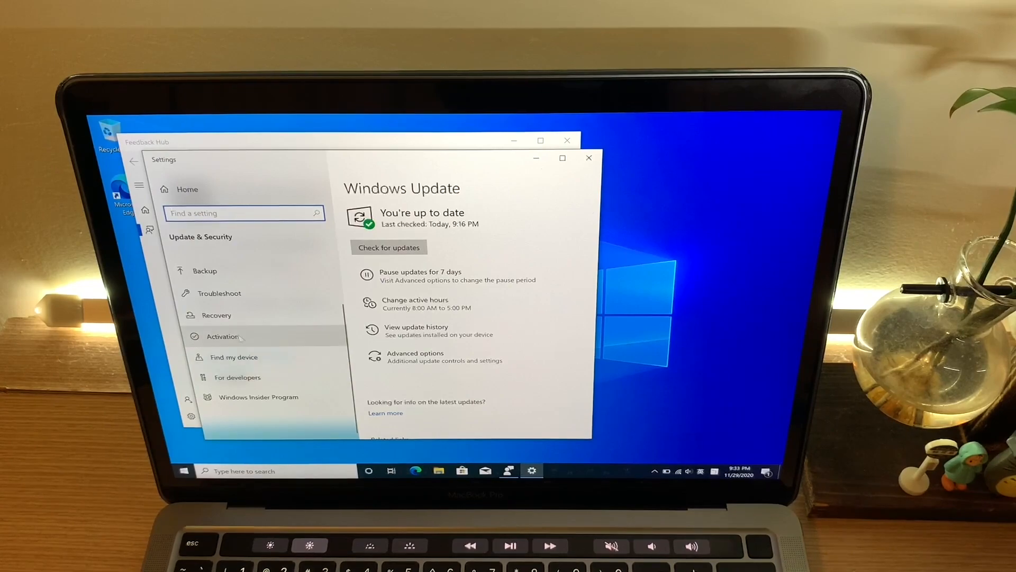
click(222, 336)
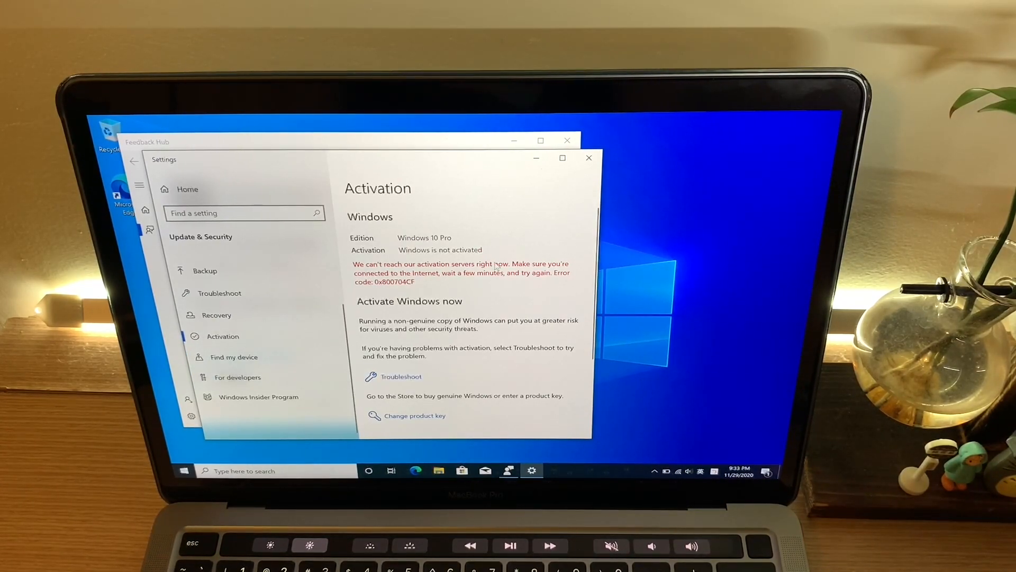
Choose Change product key to bring up the empty product key dialog
scroll(down, 3)
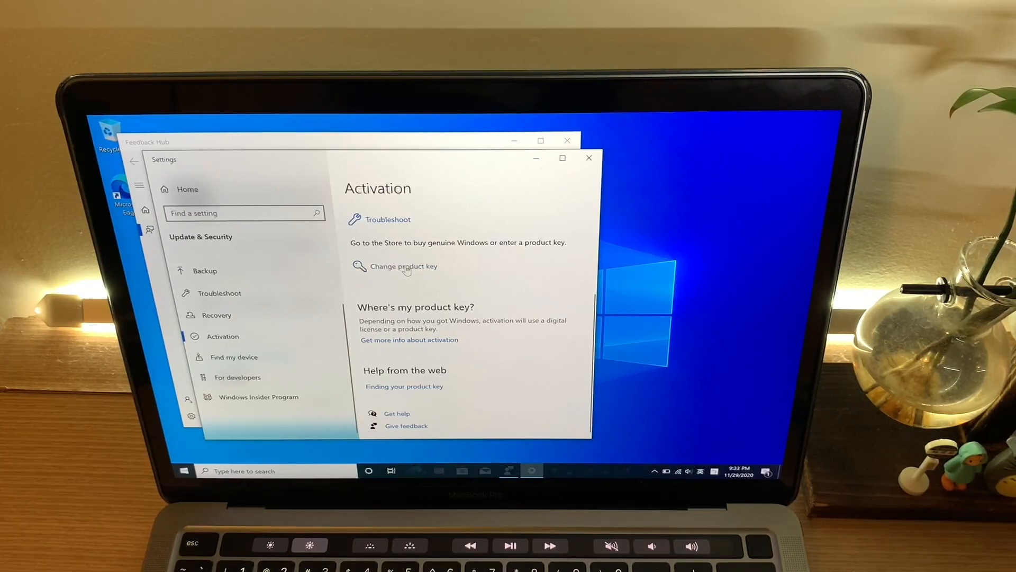
click(404, 267)
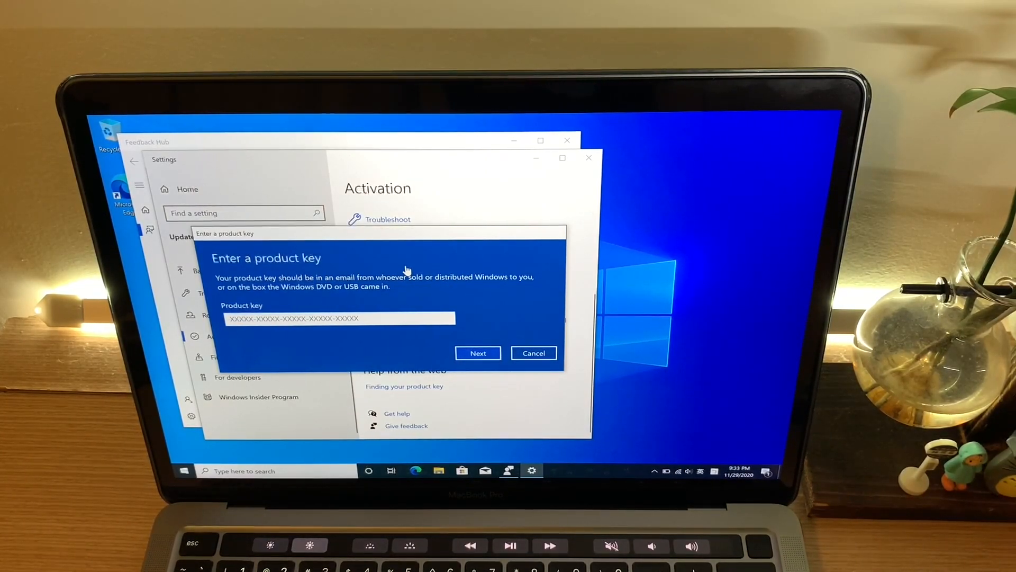
Submit the product key and activate Windows 10 Pro with a digital license
click(477, 352)
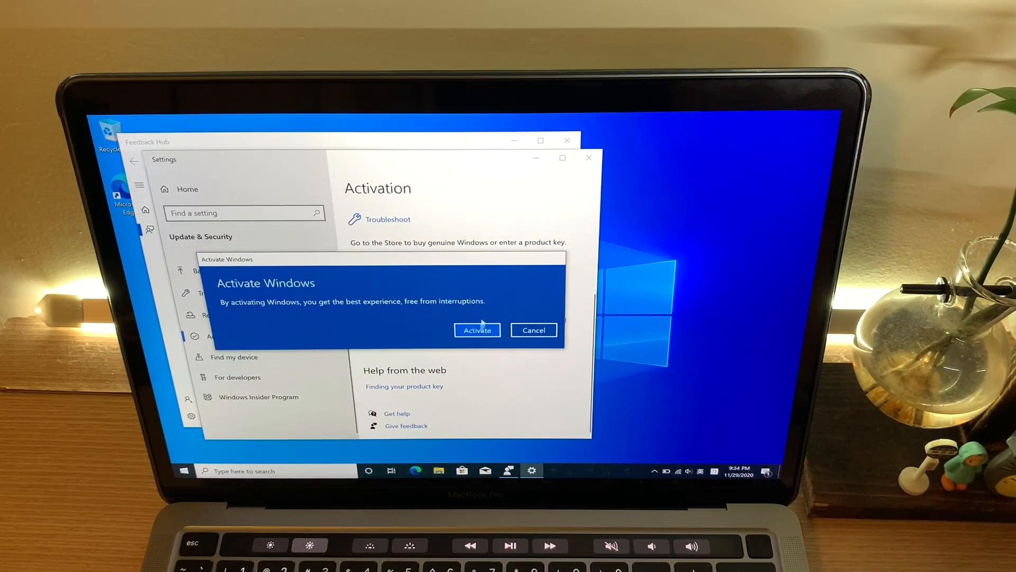
mouse_move(491, 302)
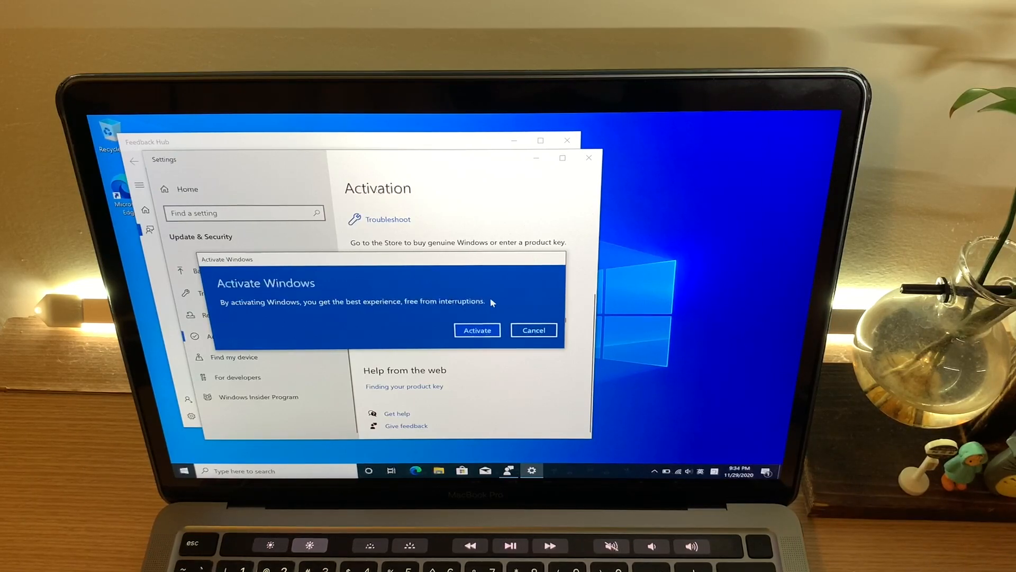
click(476, 330)
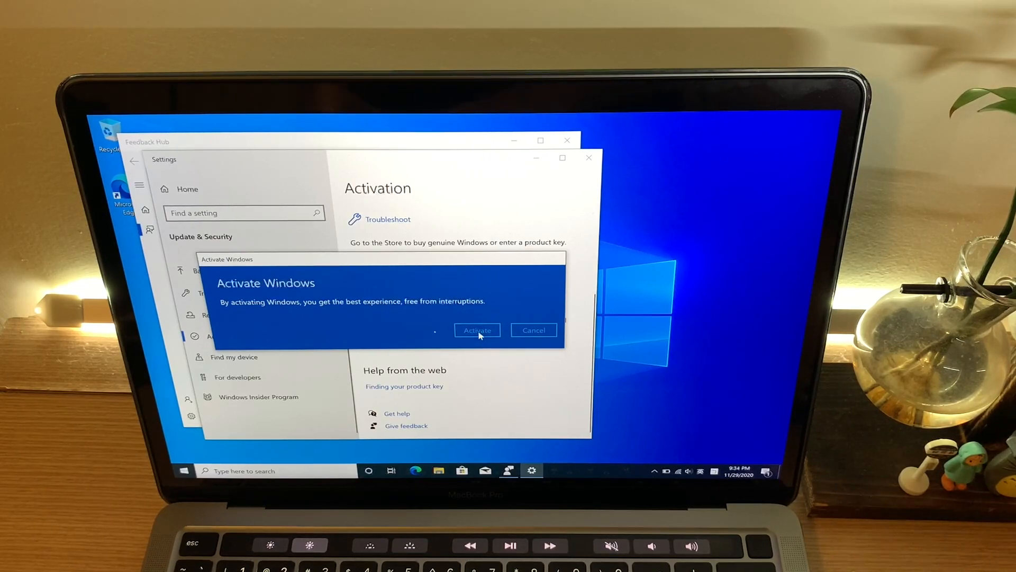
click(477, 330)
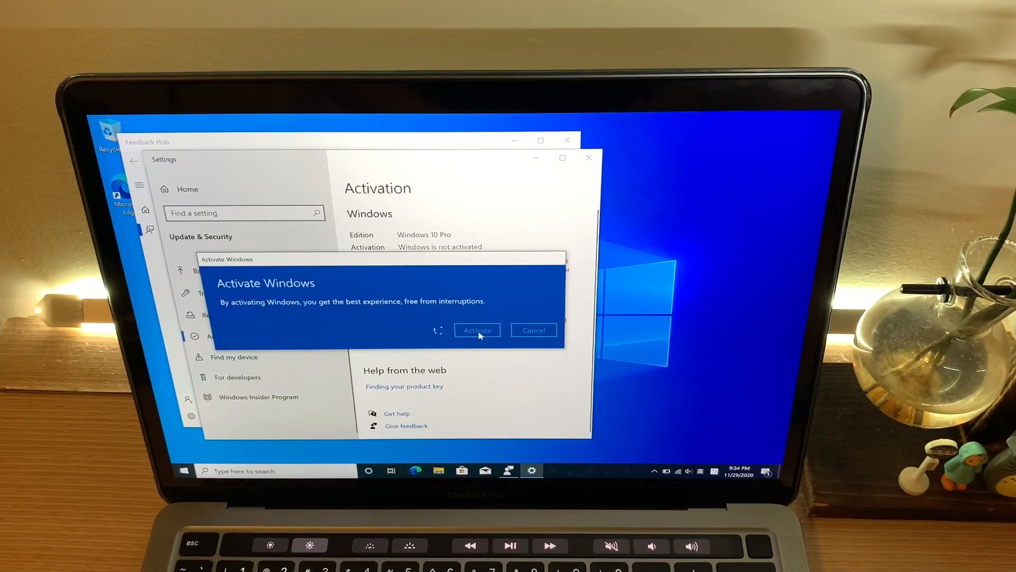
click(477, 329)
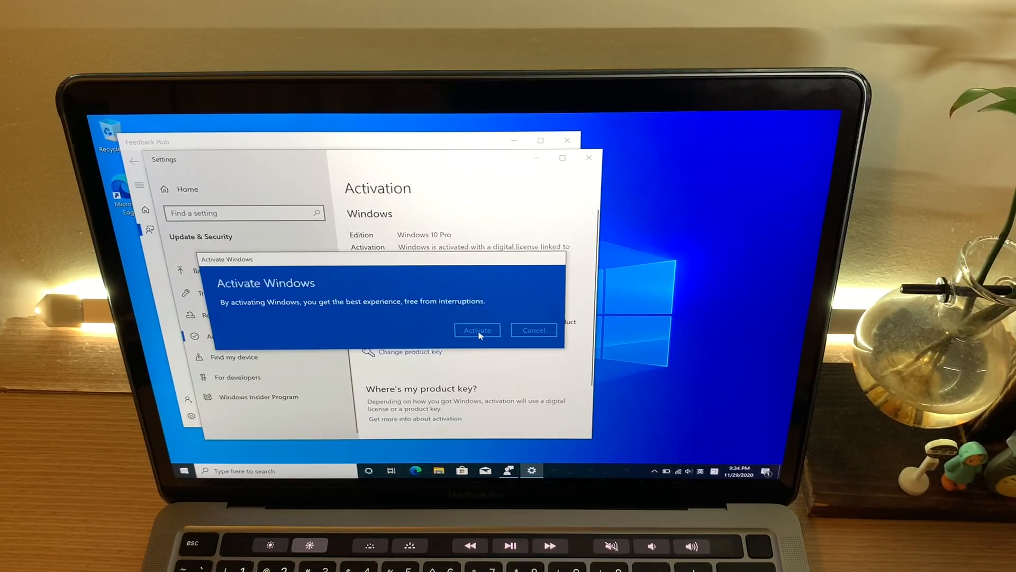
Dismiss the 'Windows is activated' confirmation to return to the Activation page
click(477, 330)
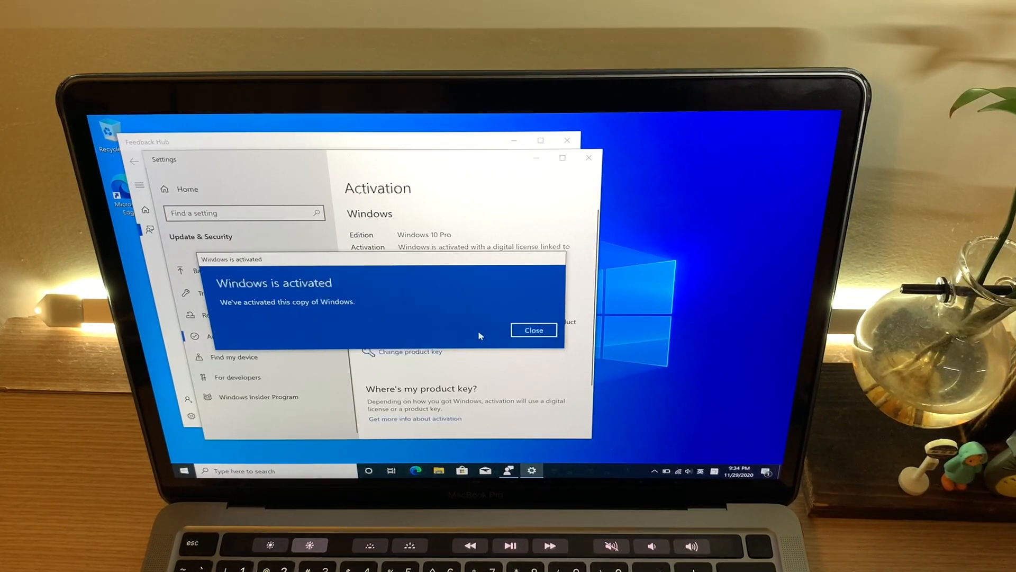
mouse_move(491, 334)
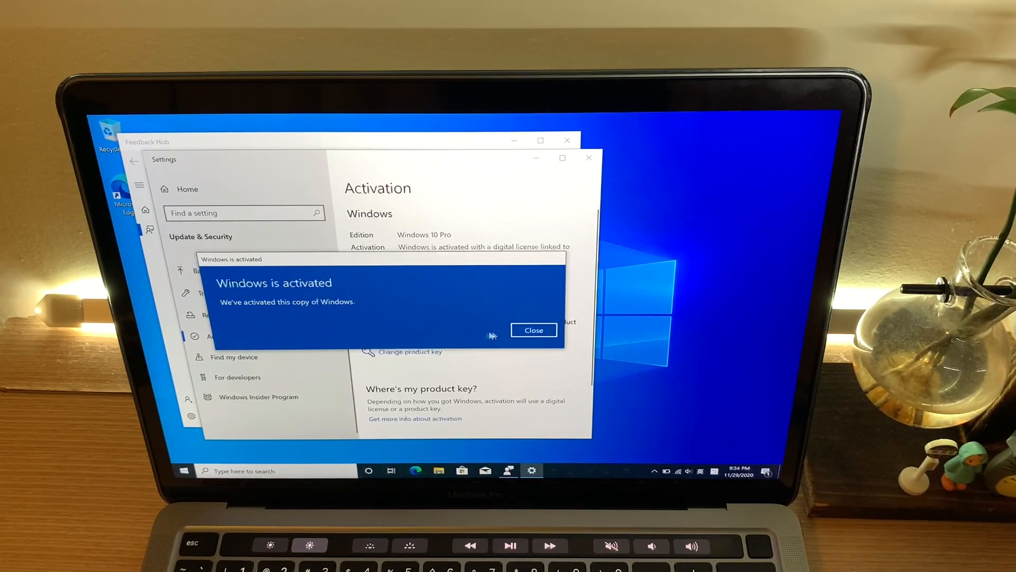
click(533, 330)
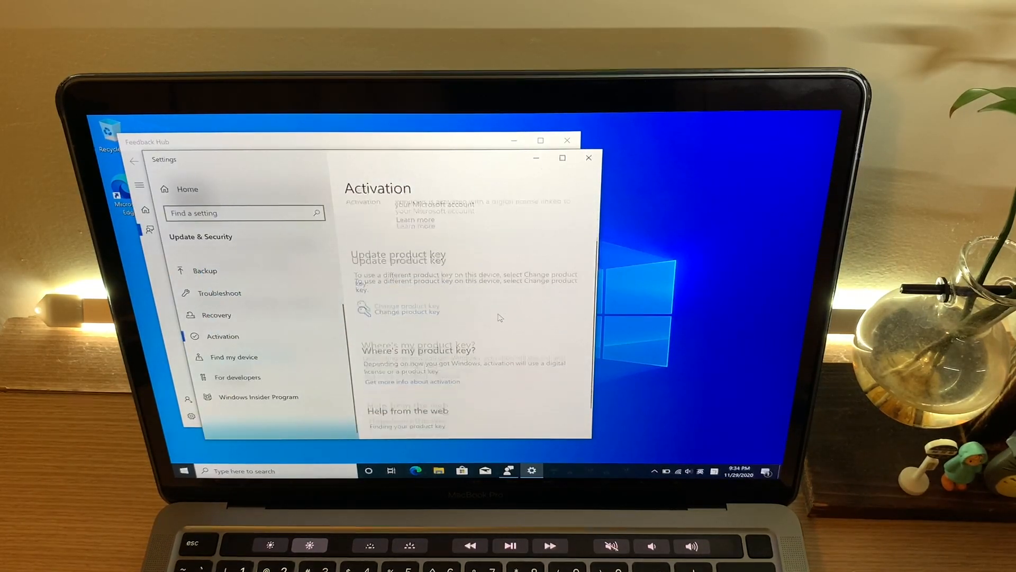